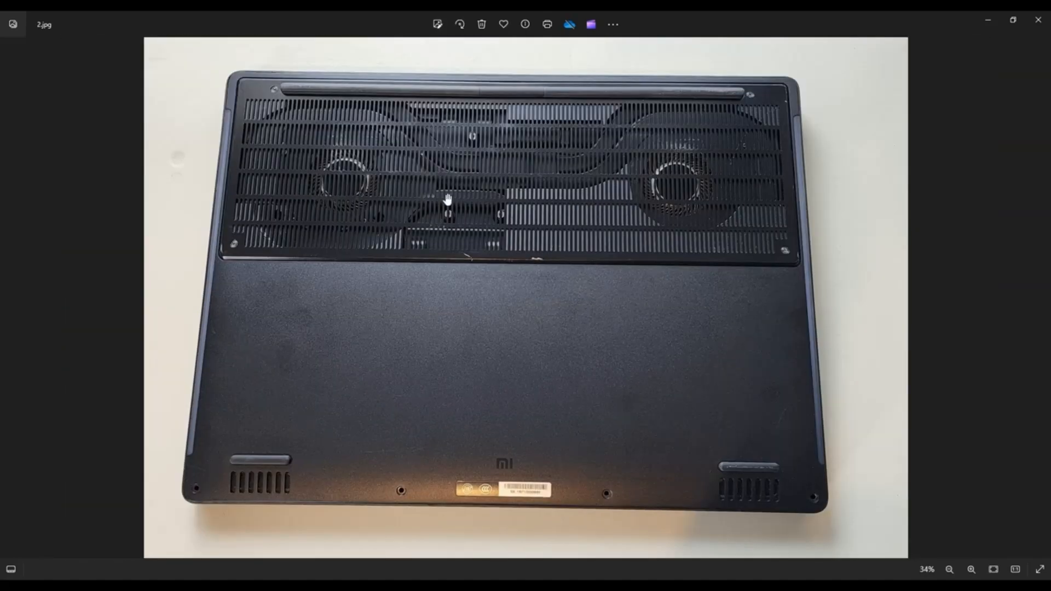
# Advance to 2.jpg, the laptop's underside with its vents and bottom screw holes
pyautogui.press('Right')
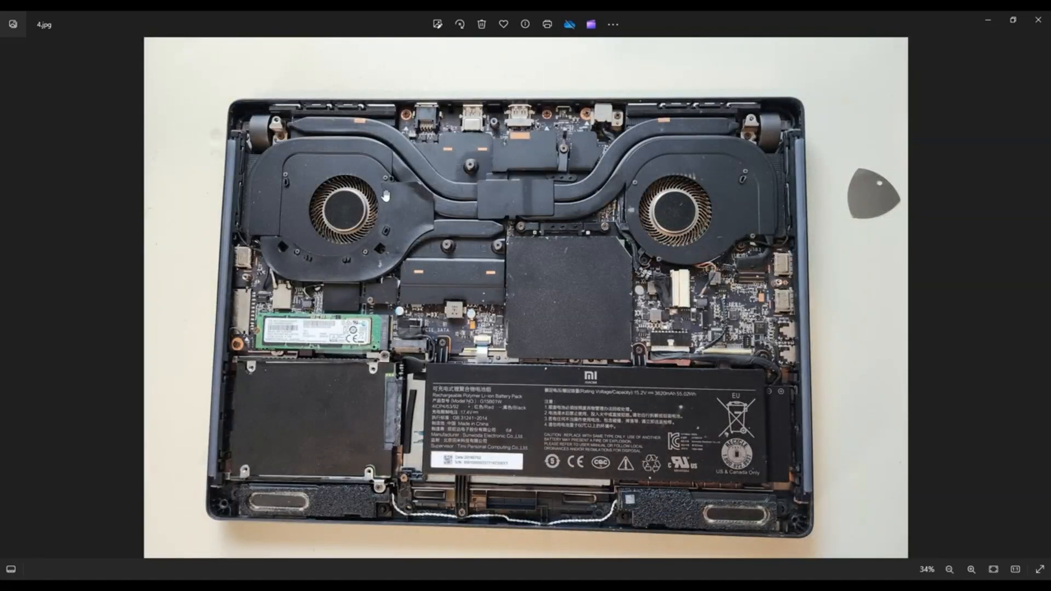
pyautogui.moveTo(662, 322)
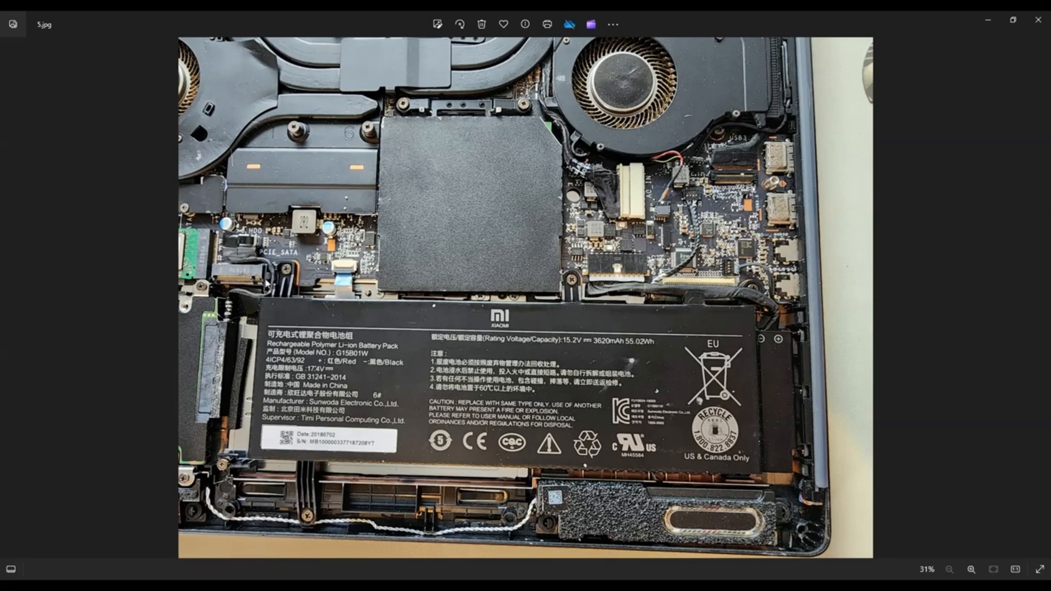
pyautogui.moveTo(470, 370)
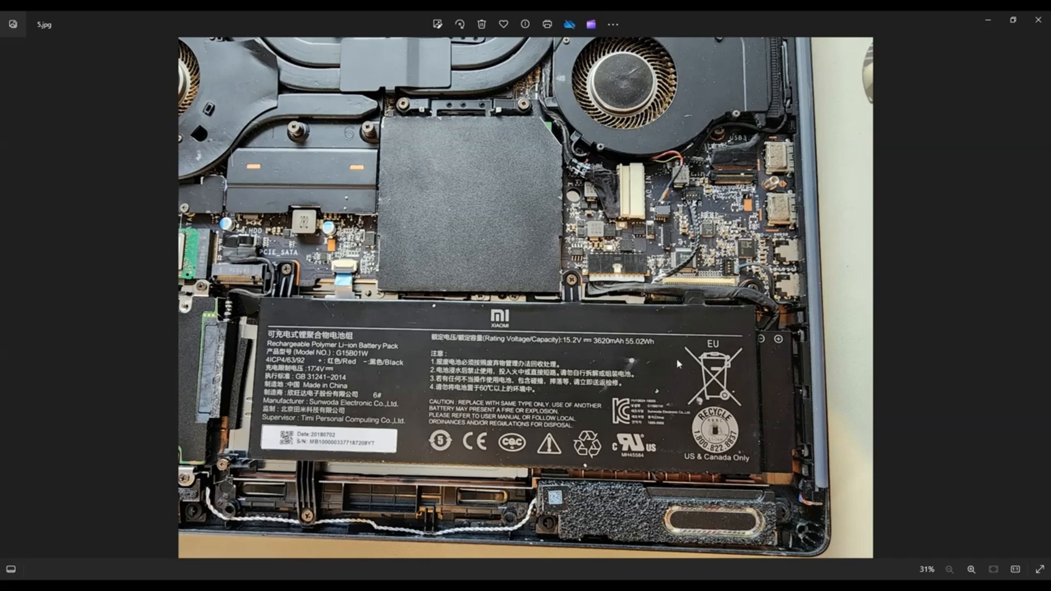
pyautogui.moveTo(756, 300)
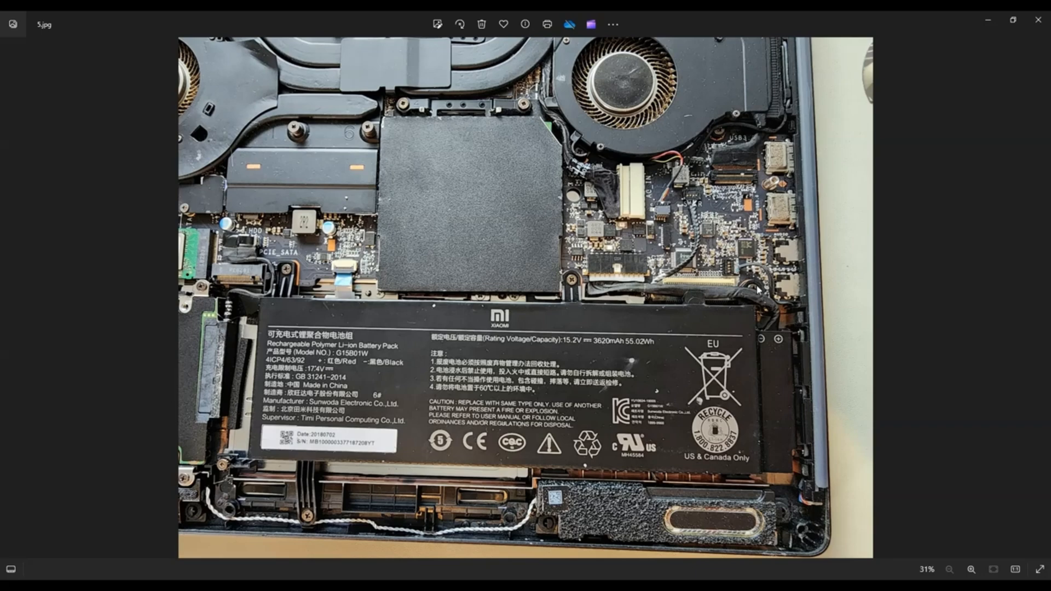
pyautogui.moveTo(762, 300)
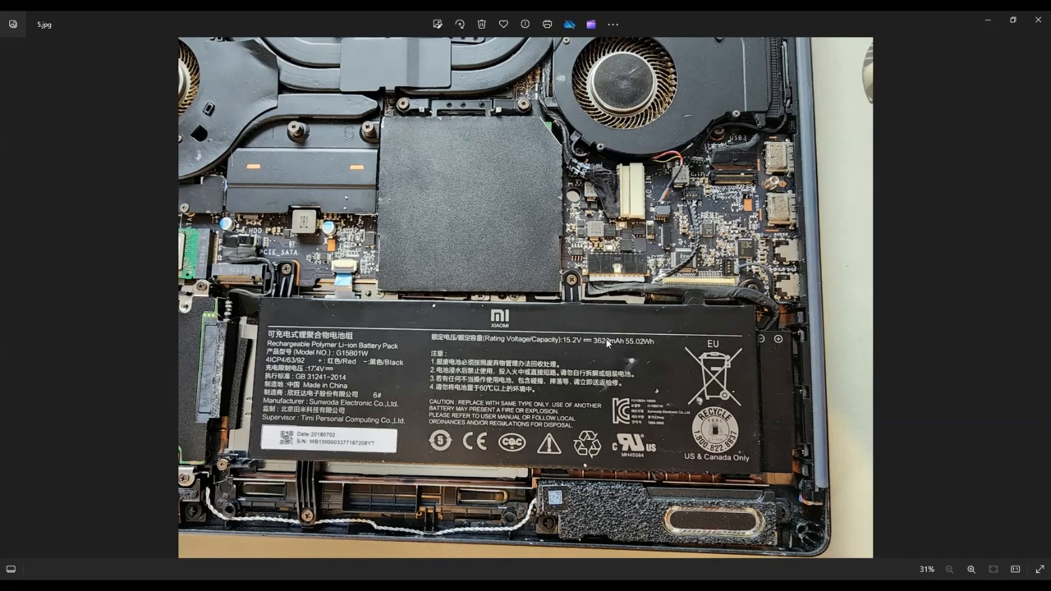
pyautogui.moveTo(618, 361)
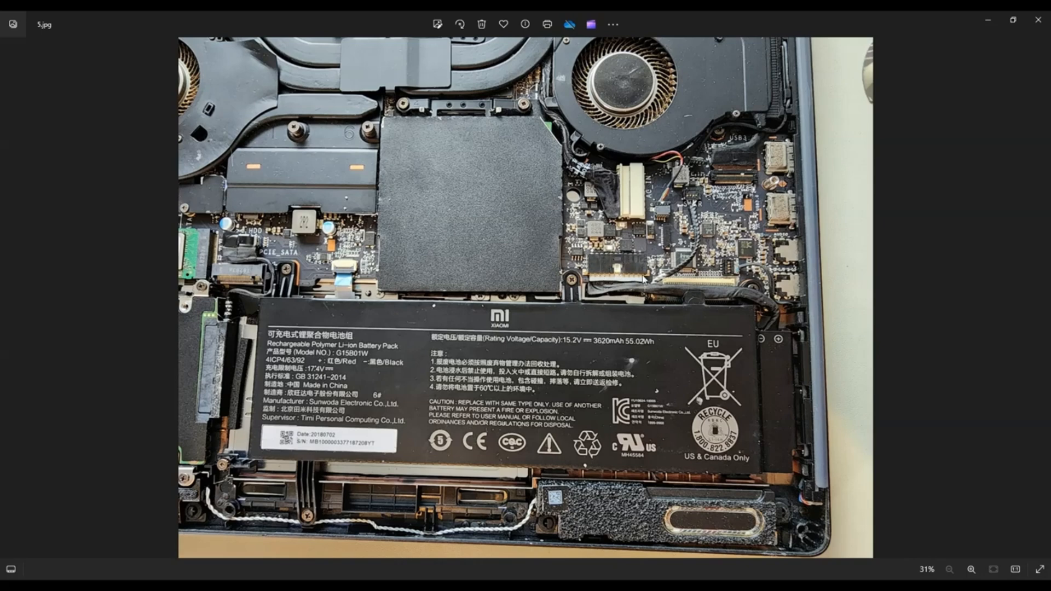
pyautogui.moveTo(689, 292)
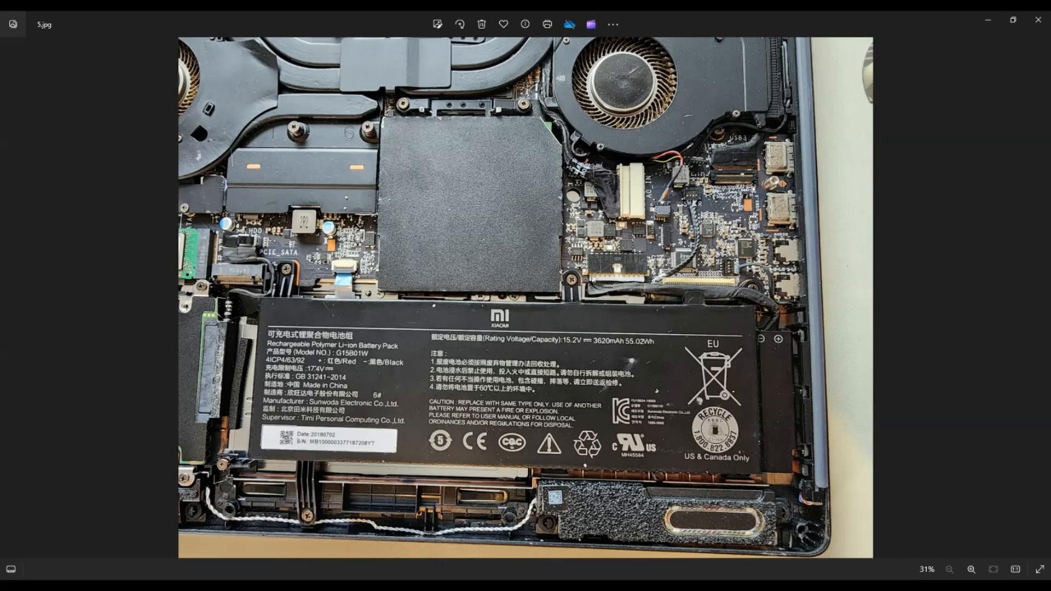
pyautogui.moveTo(635, 292)
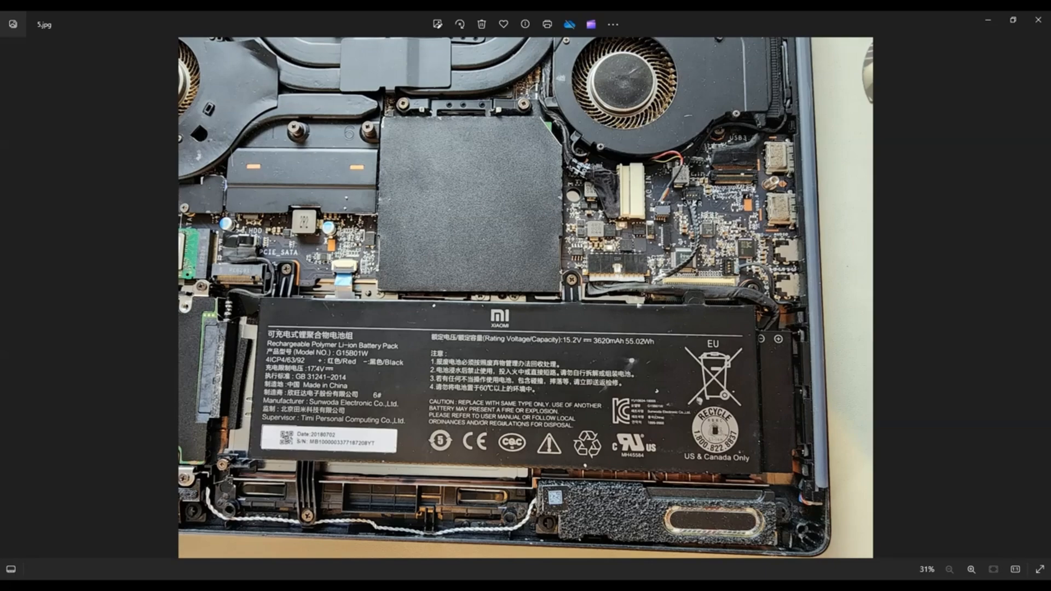
# Advance to 6.jpg, the close-up of the M.2 SSD beside the empty 2.5-inch drive bay
pyautogui.press('Right')
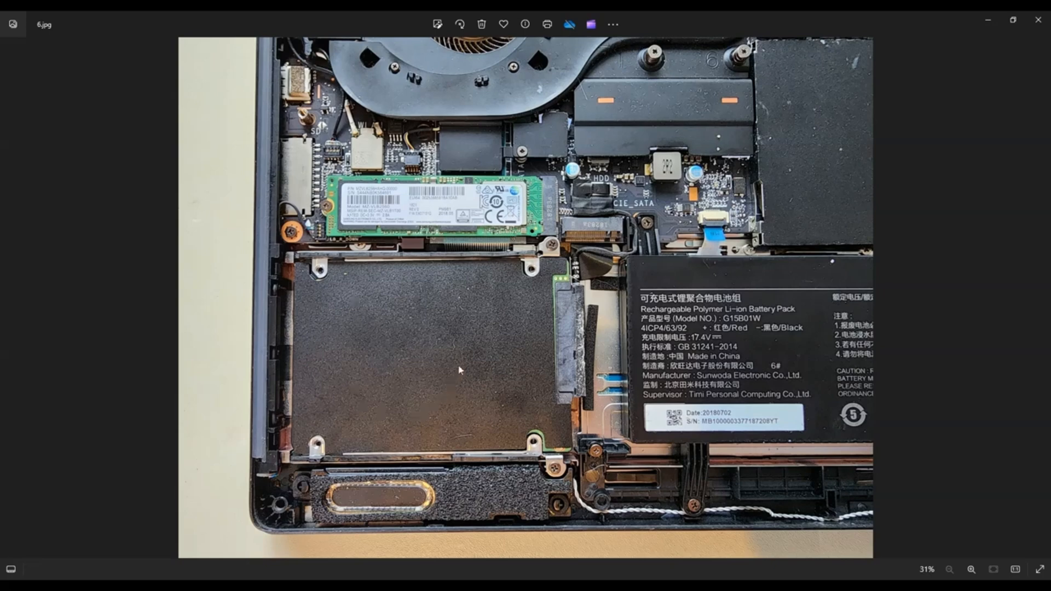
pyautogui.moveTo(364, 206)
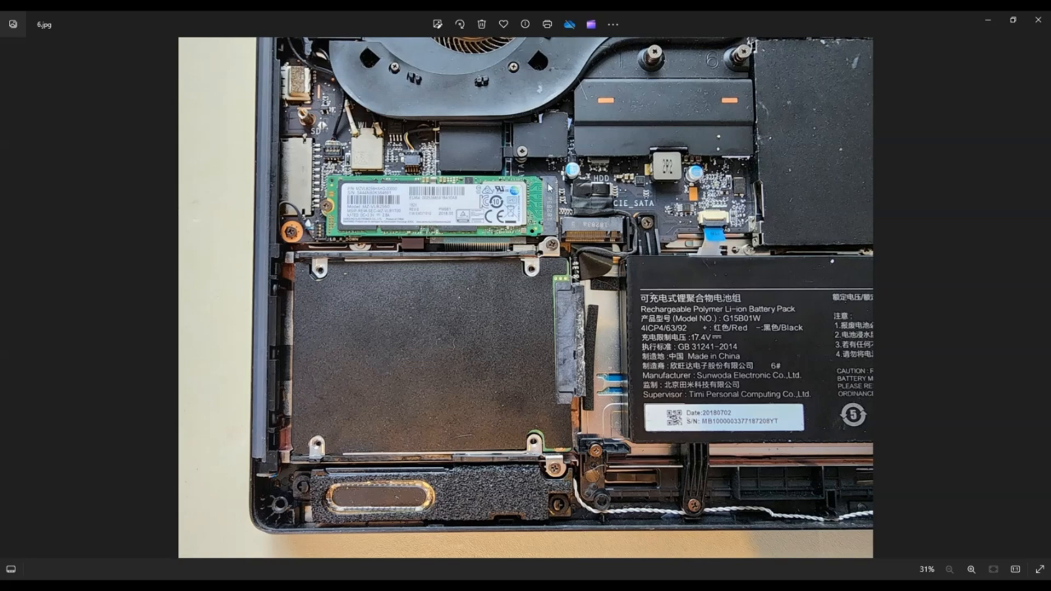
pyautogui.moveTo(348, 222)
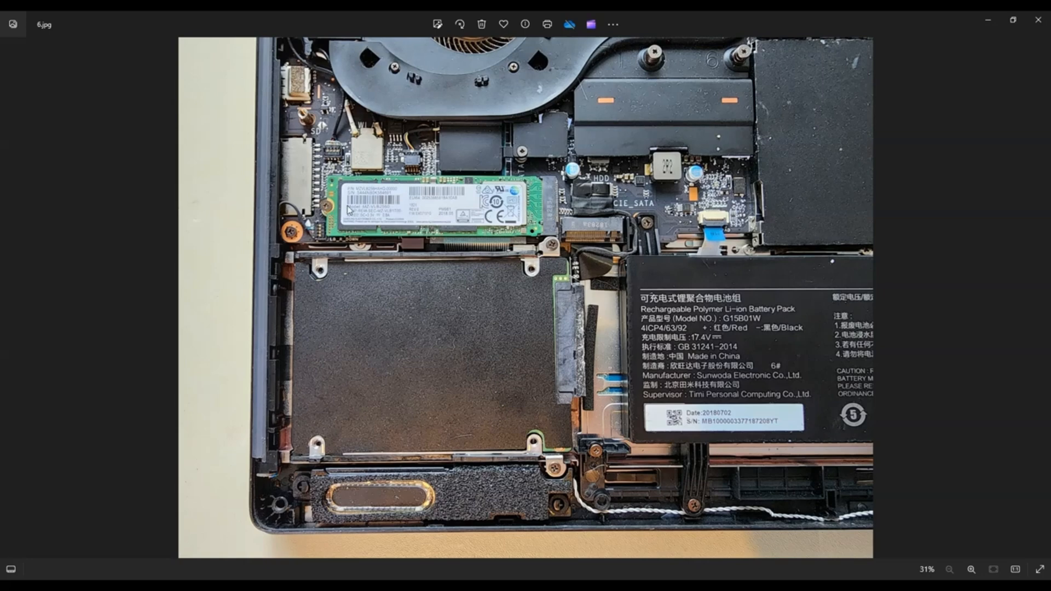
pyautogui.moveTo(526, 205)
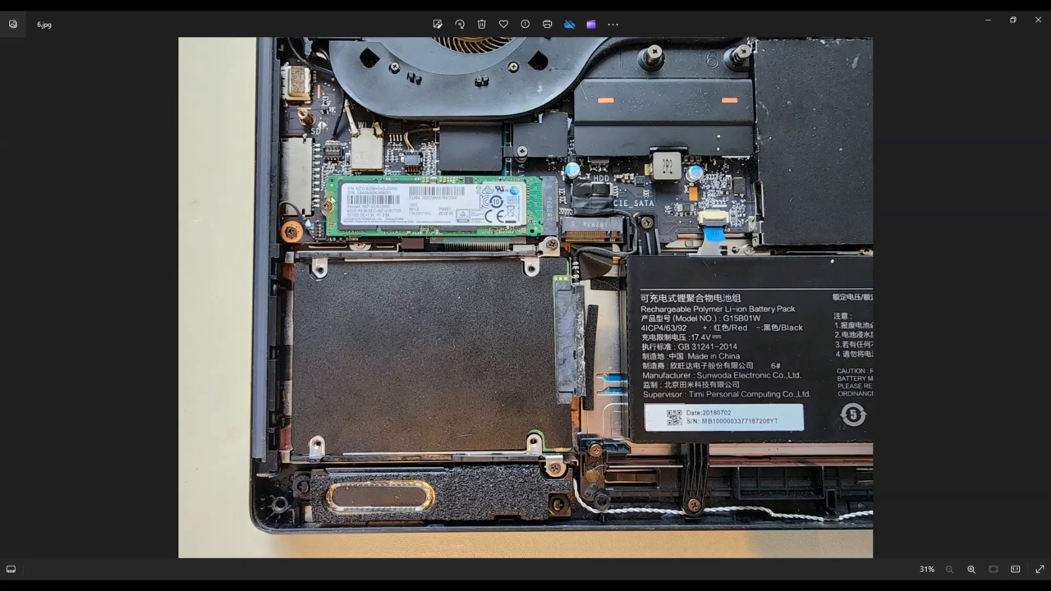
pyautogui.moveTo(393, 208)
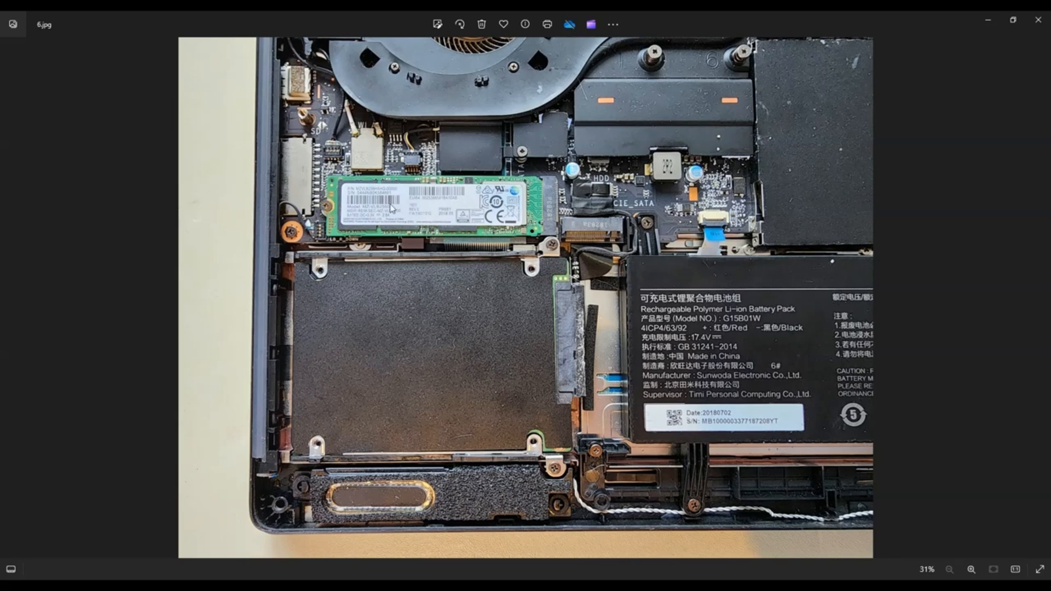
pyautogui.moveTo(399, 310)
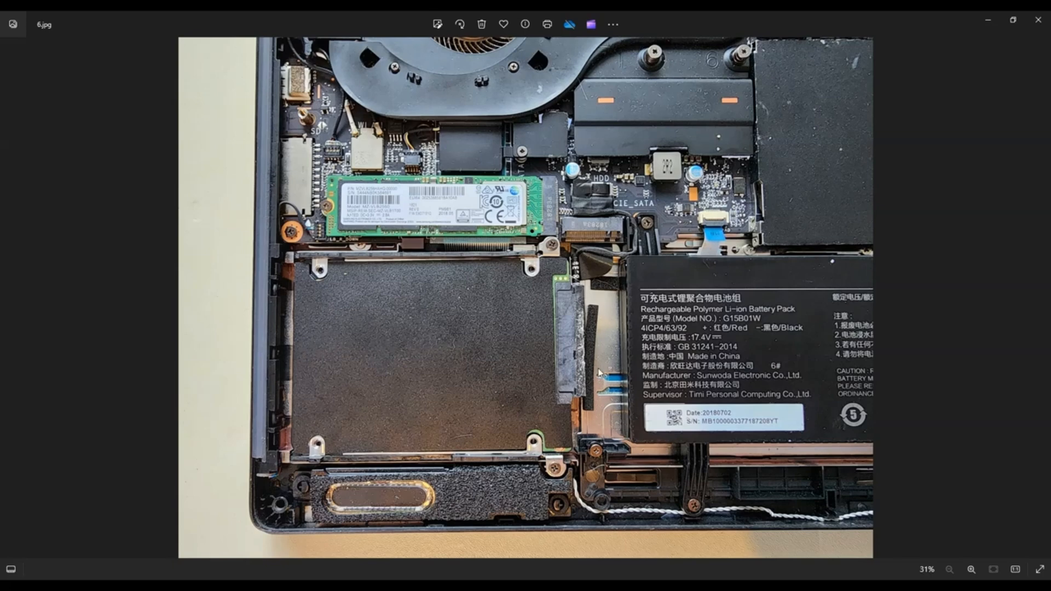
pyautogui.moveTo(506, 319)
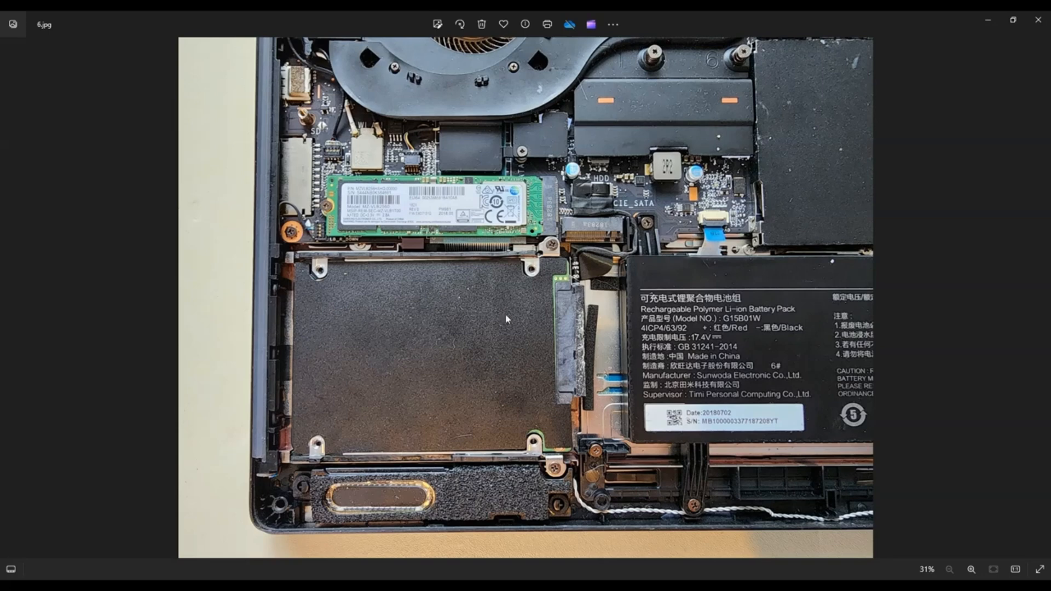
pyautogui.moveTo(429, 366)
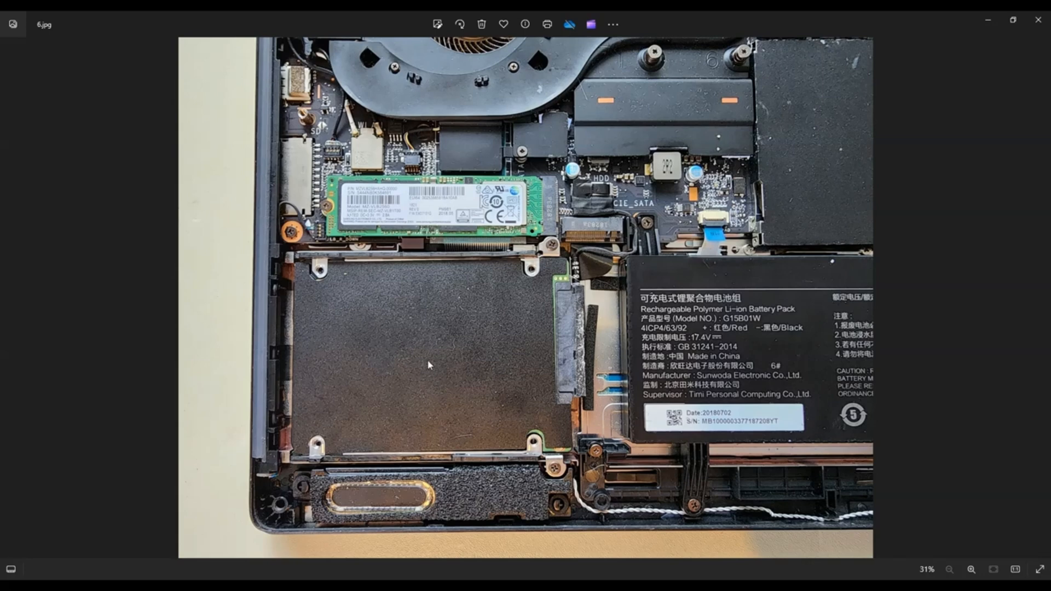
pyautogui.moveTo(411, 339)
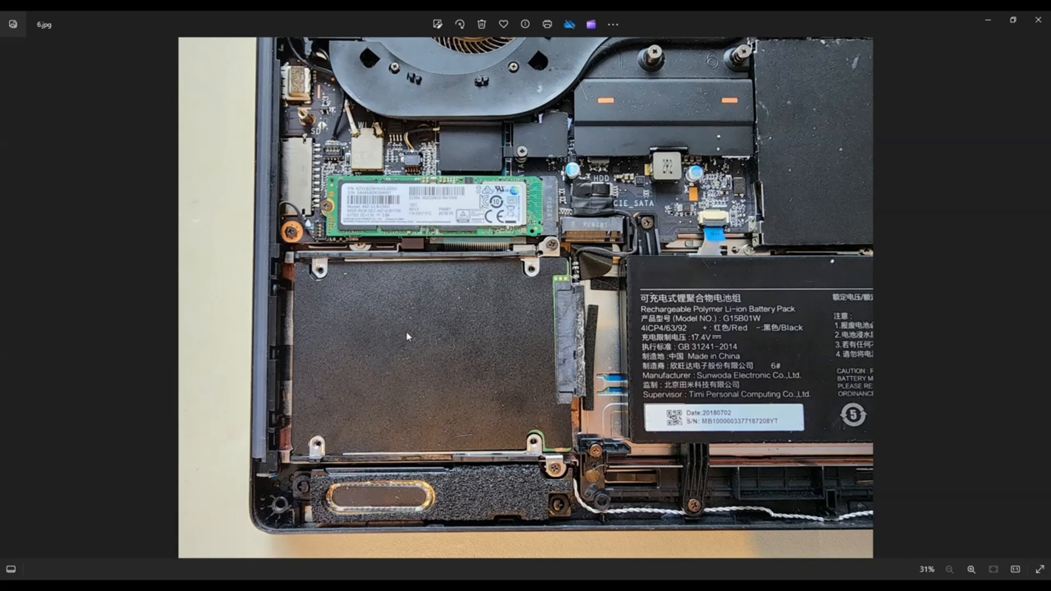
pyautogui.moveTo(368, 463)
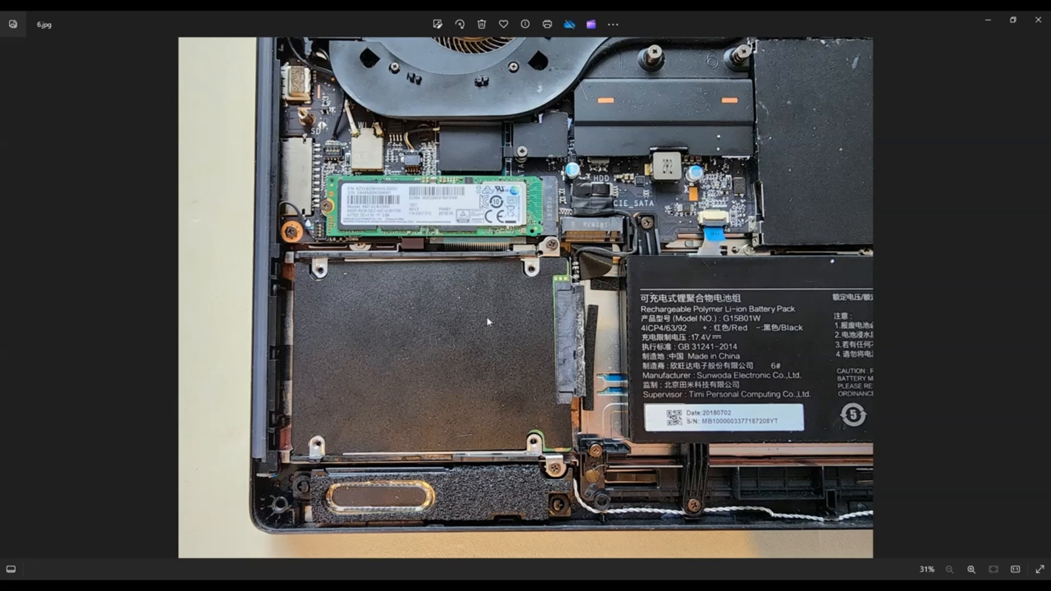
pyautogui.moveTo(449, 379)
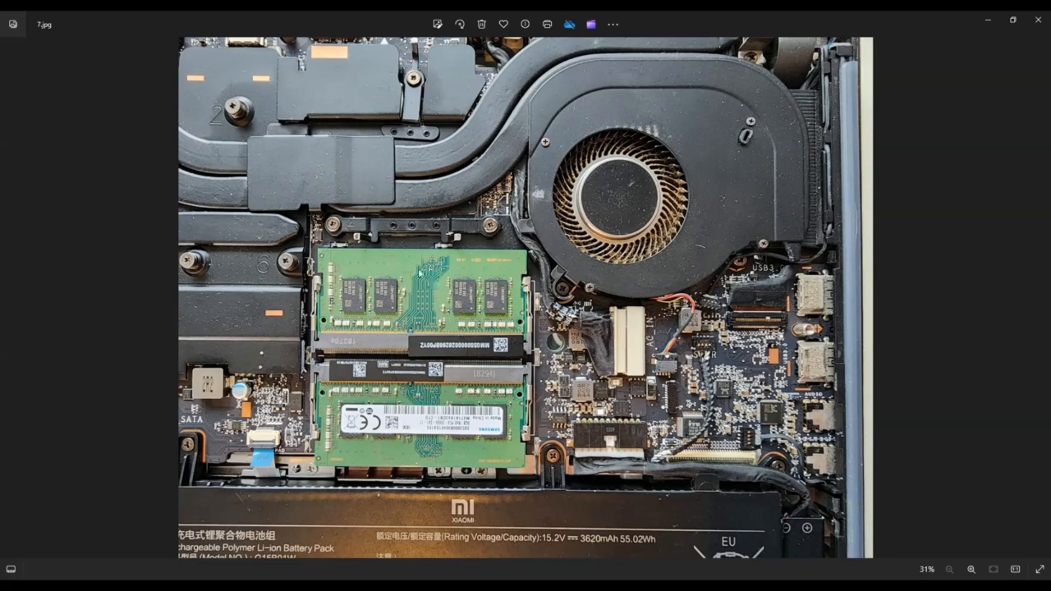
pyautogui.moveTo(482, 251)
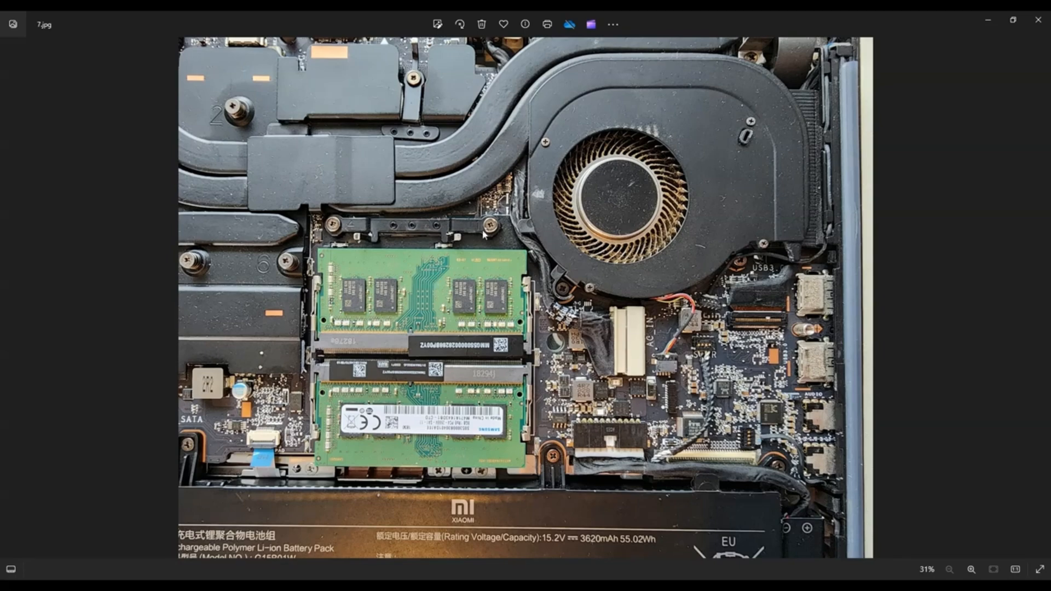